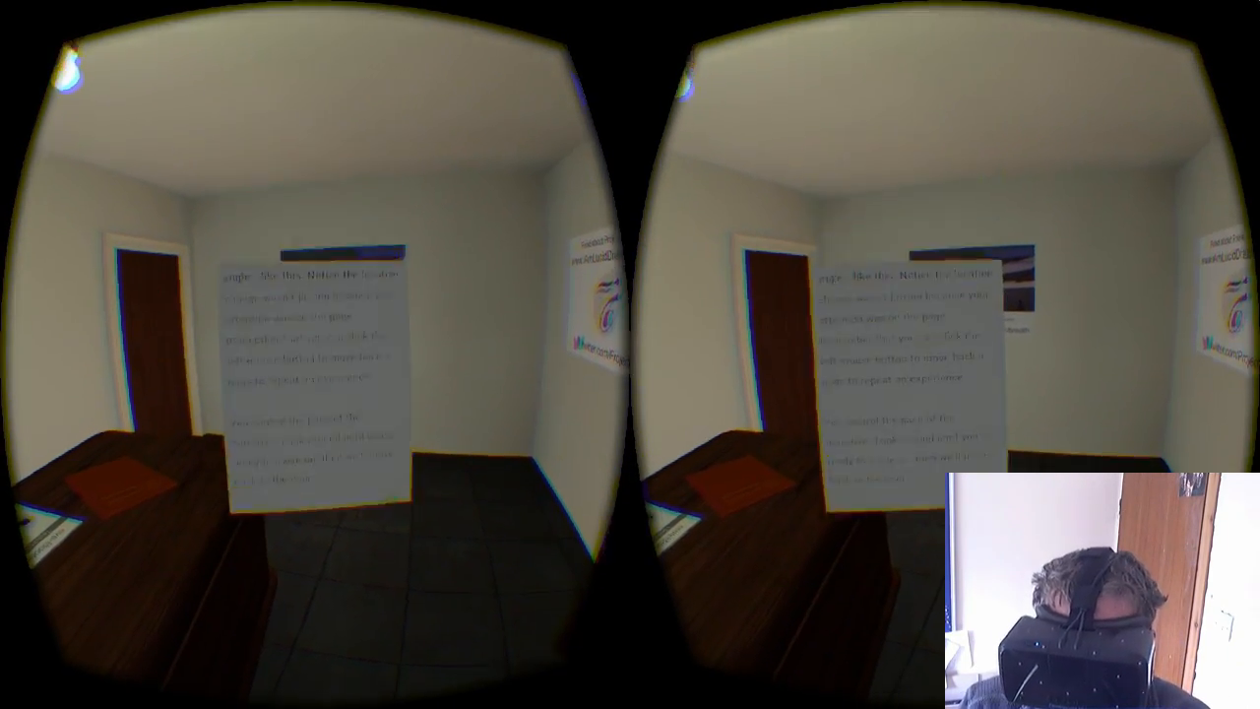
mouse_move(630, 354)
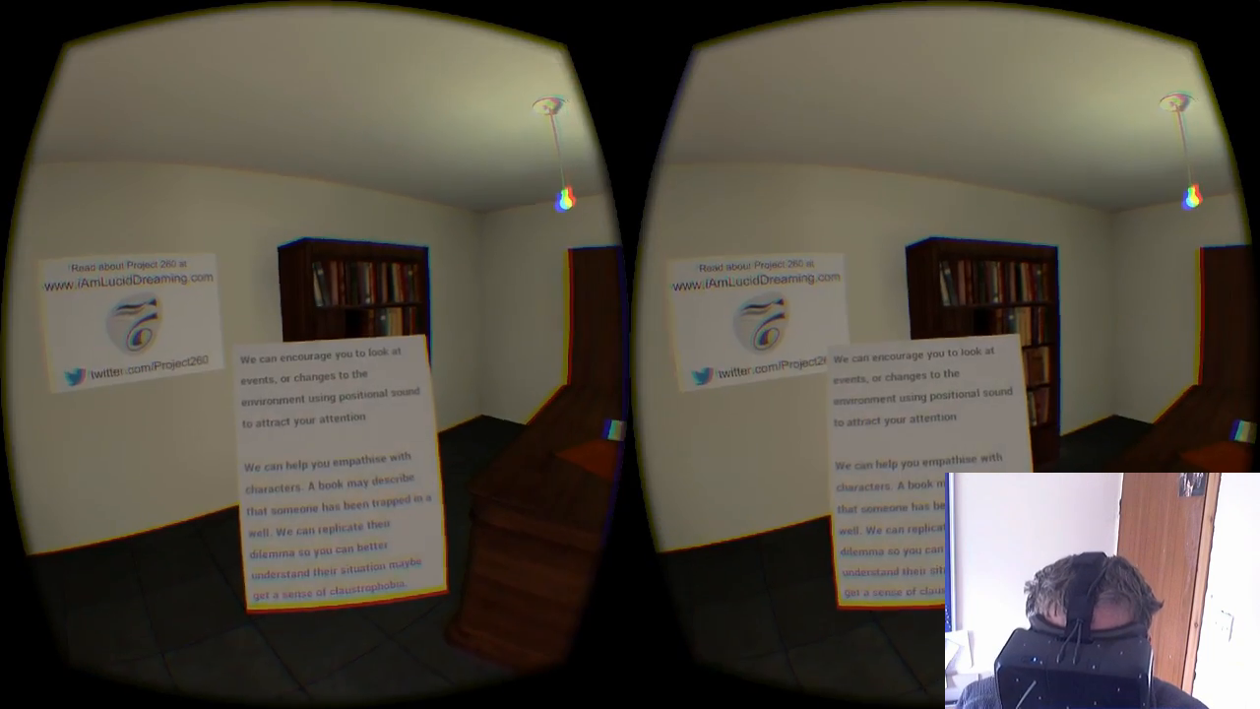